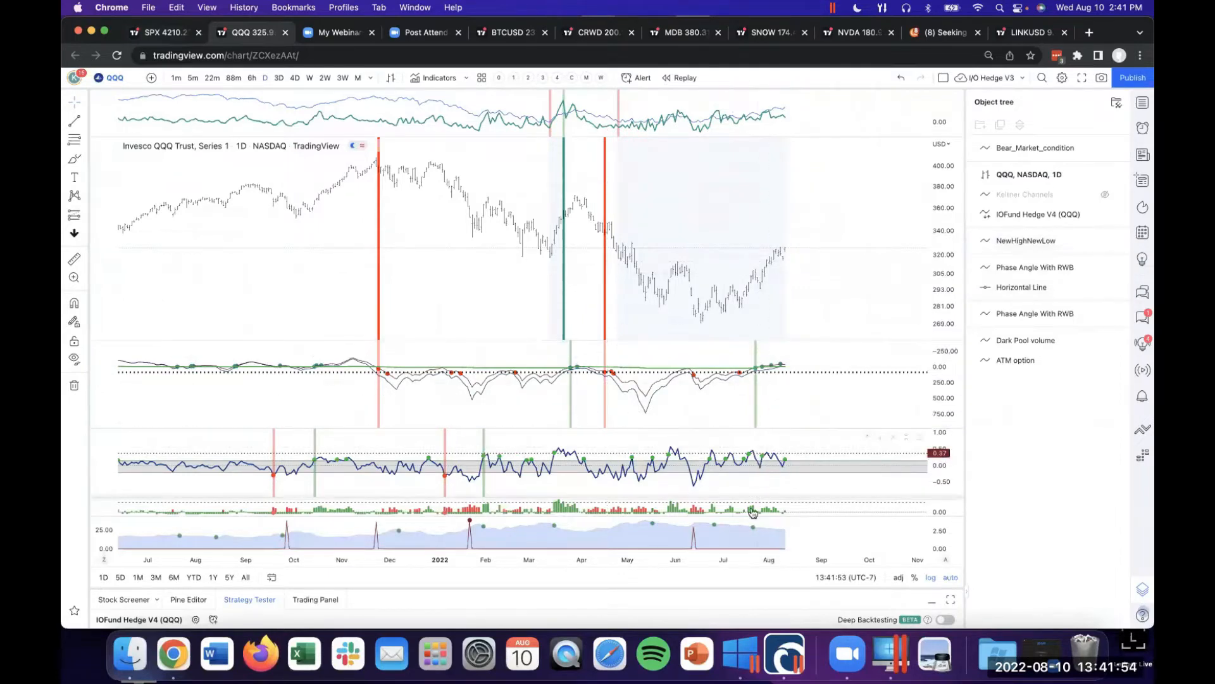
mouse_move(796, 208)
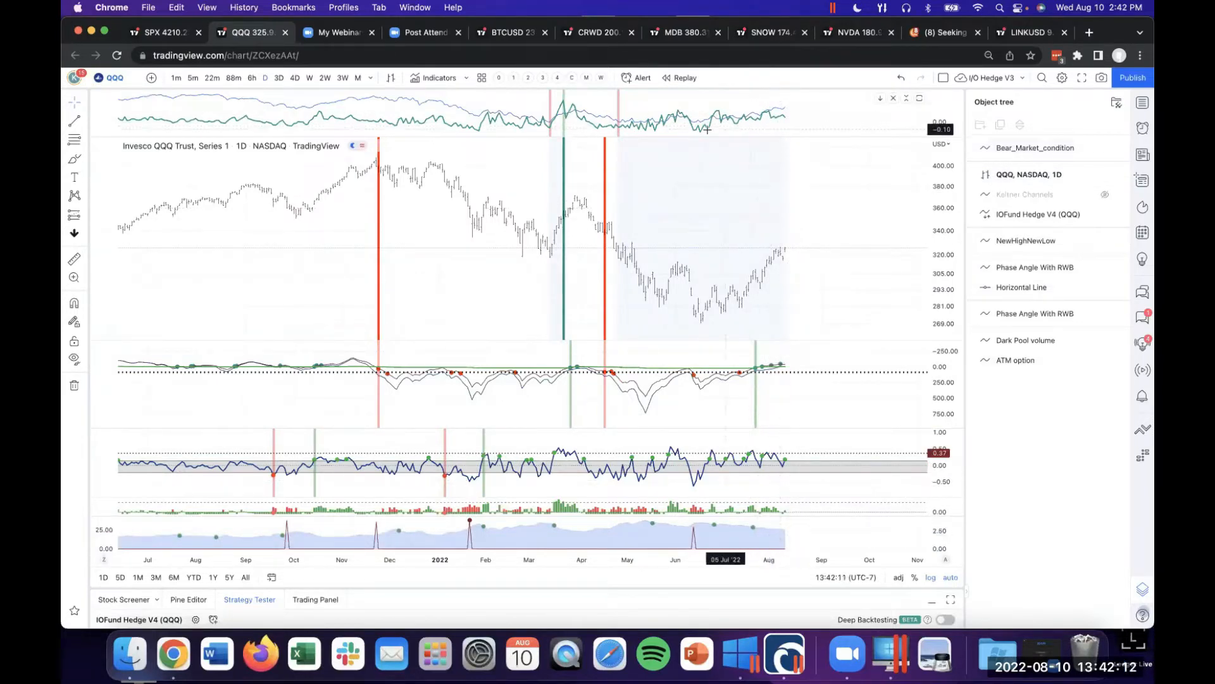
mouse_move(550, 131)
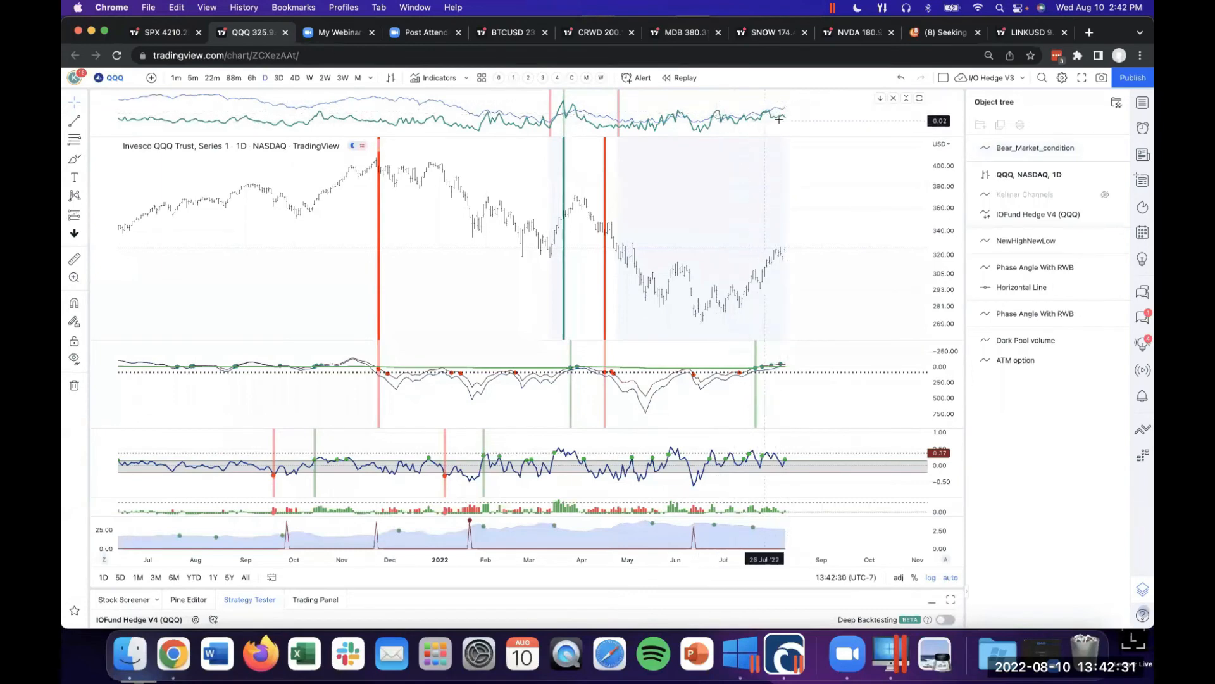
mouse_move(790, 120)
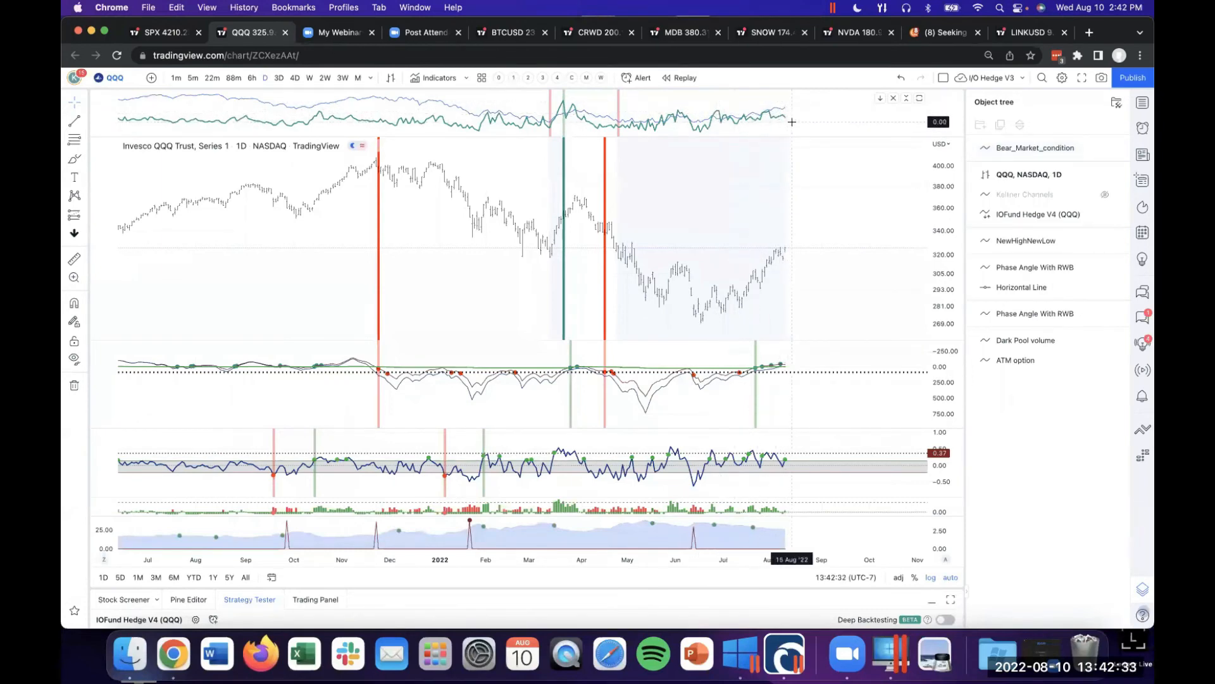
mouse_move(714, 106)
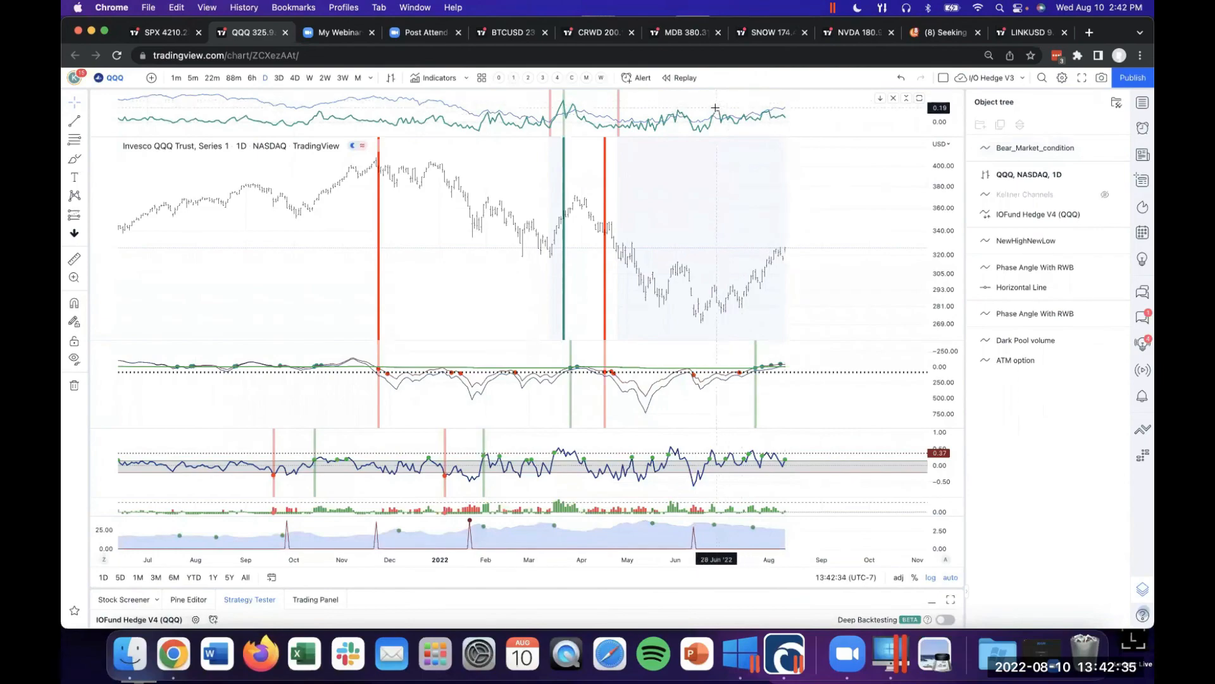